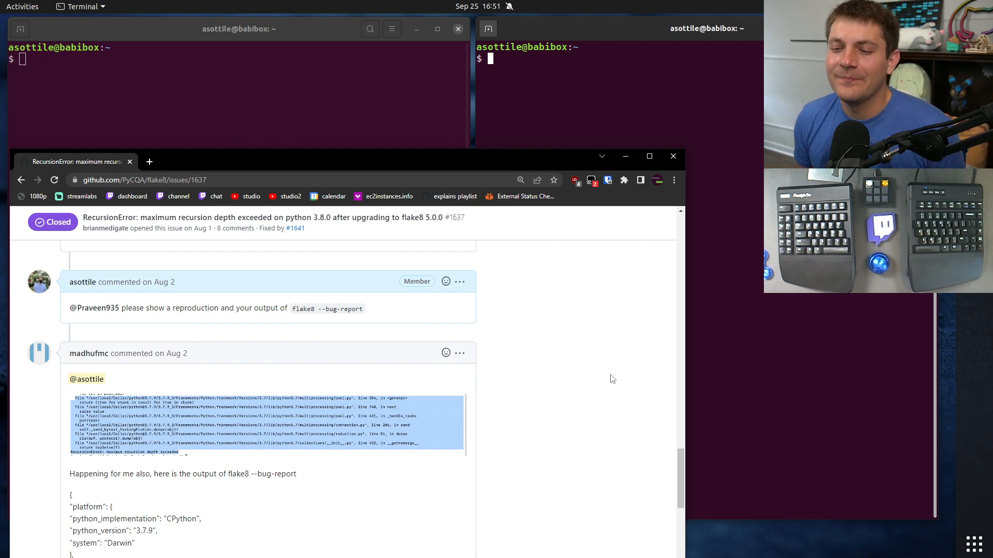
{"action": "mouse_move", "coordinate": [460, 466]}
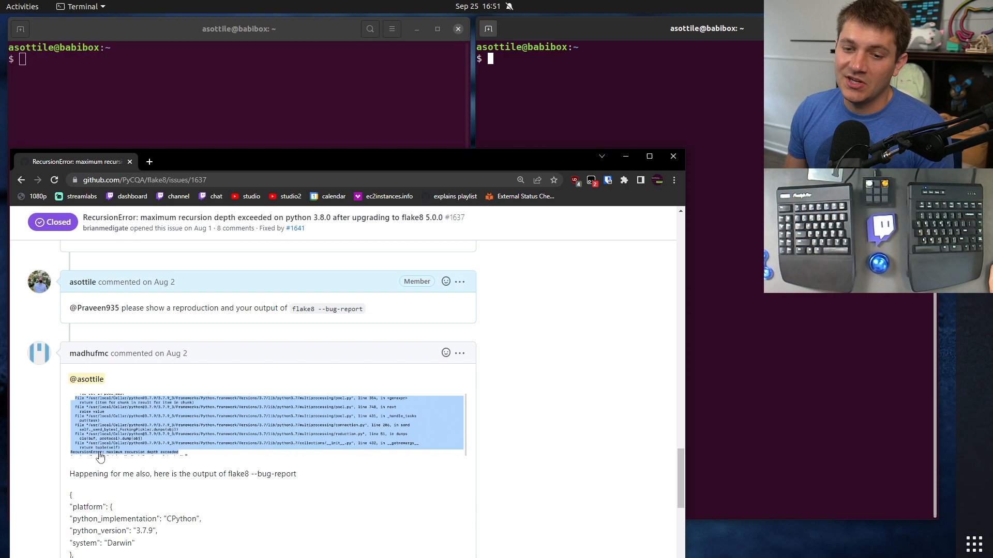
Scroll down issue #1637 to the RecursionError traceback under 'commands ran'.
{"action": "scroll", "scroll_direction": "down", "scroll_amount": 3}
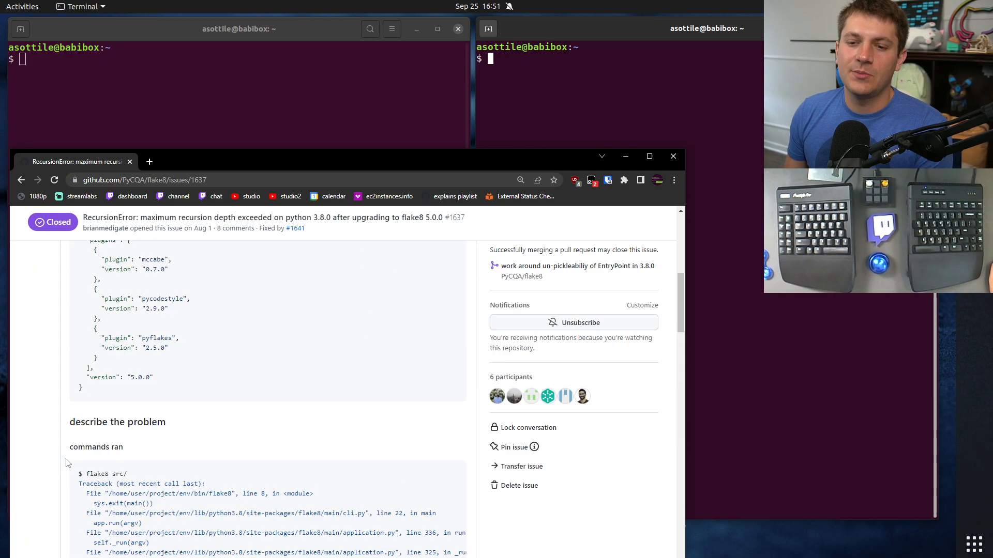
{"action": "scroll", "scroll_direction": "down", "scroll_amount": 3}
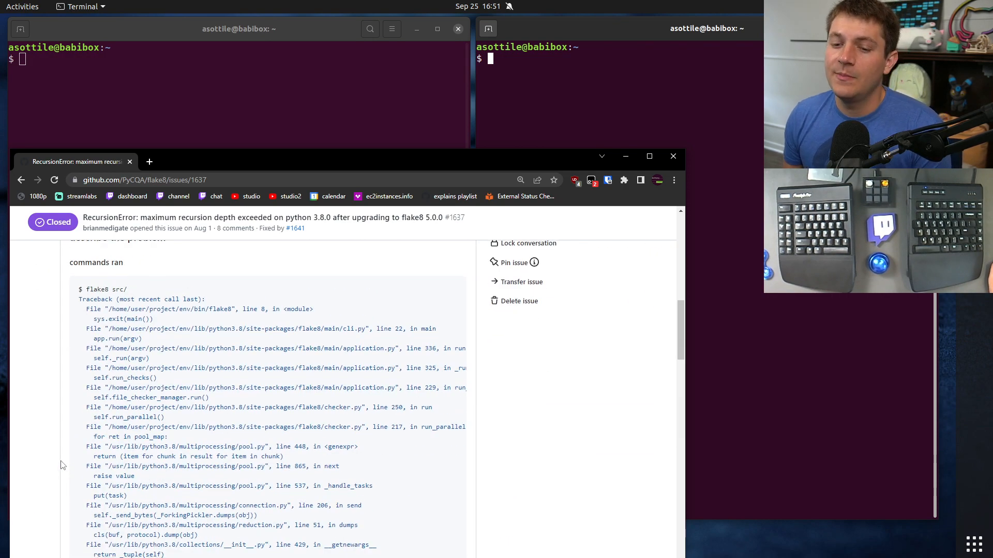
{"action": "scroll", "scroll_direction": "down", "scroll_amount": 3}
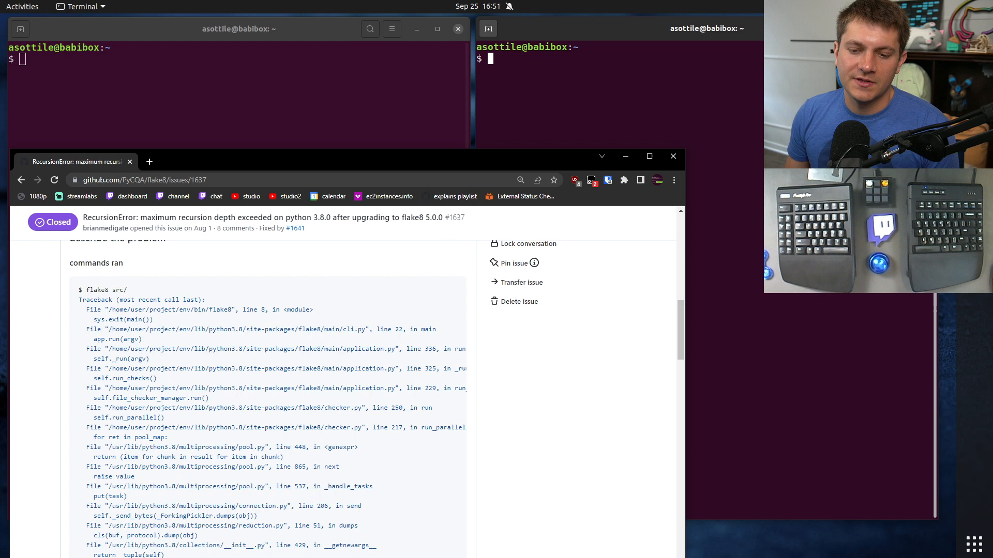
{"action": "type", "text": "\"RecursionError: maximum recursion depth exceeded"}
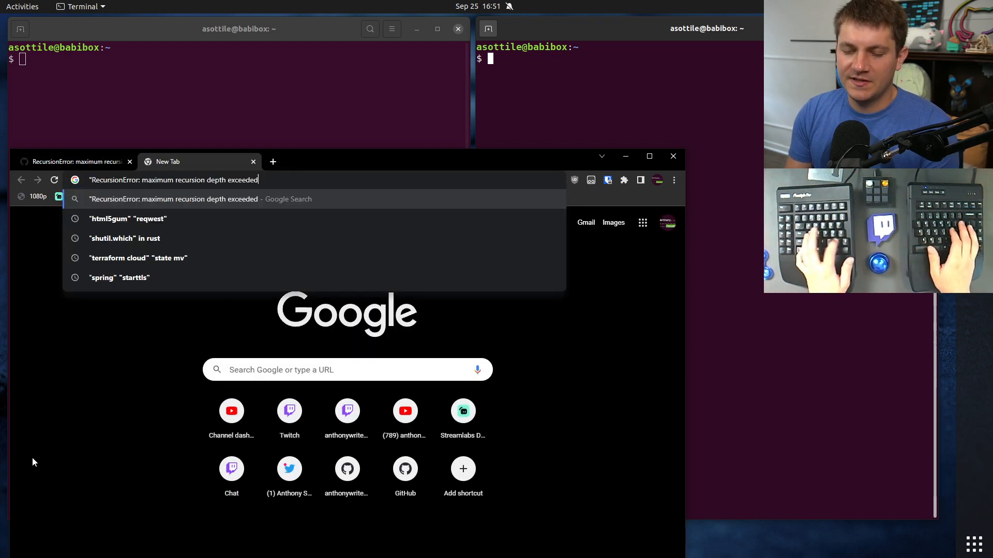
{"action": "type", "text": "\"flake"}
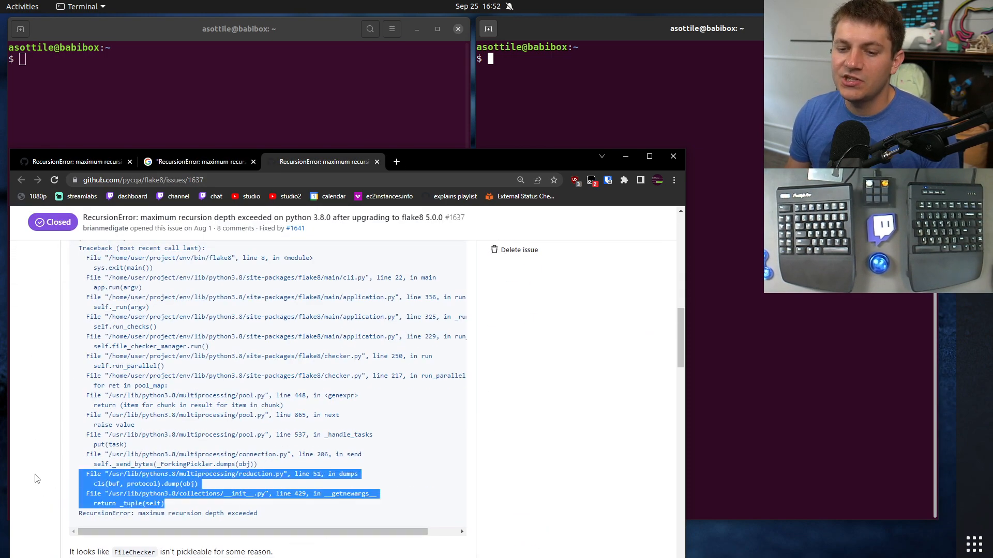
{"action": "left_click", "coordinate": [200, 161]}
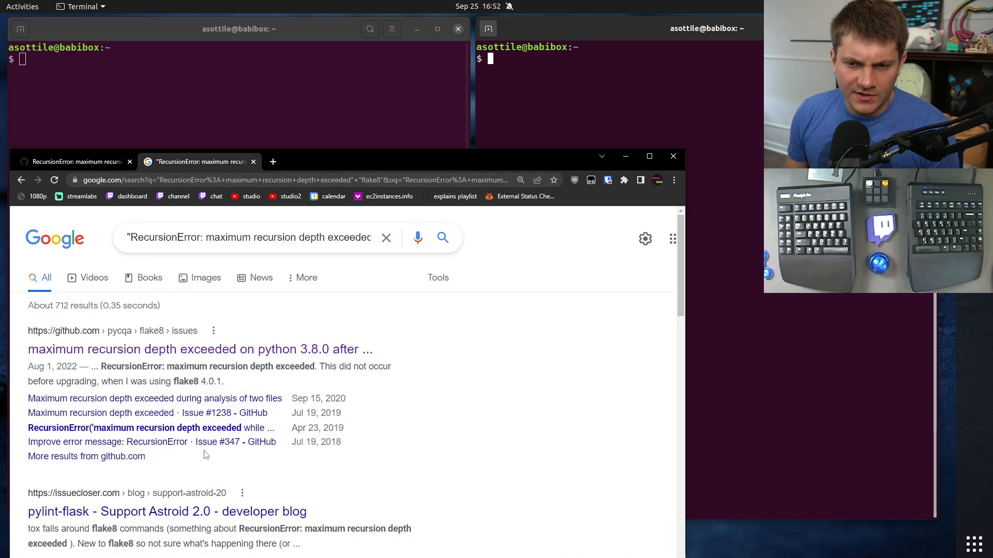
{"action": "scroll", "scroll_direction": "down", "scroll_amount": 3}
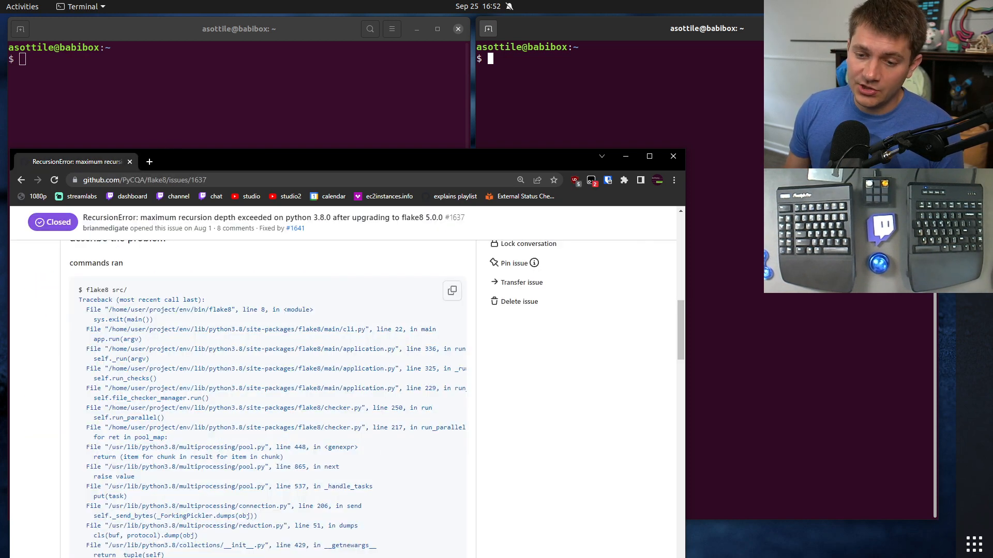
Highlight the '$ flake8 src/' line in the pasted traceback to show it is selectable text.
{"action": "scroll", "scroll_direction": "down", "scroll_amount": 3}
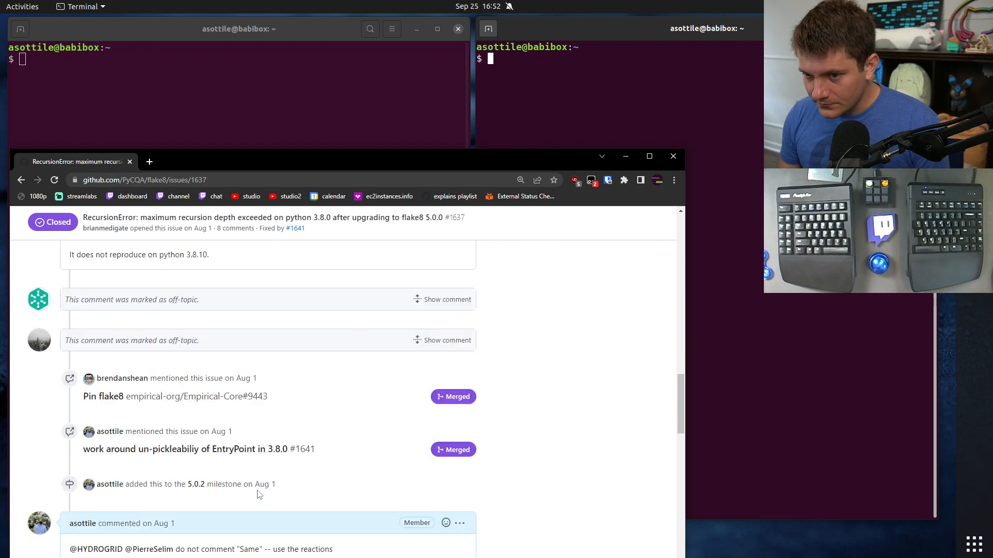
{"action": "scroll", "scroll_direction": "down", "scroll_amount": 3}
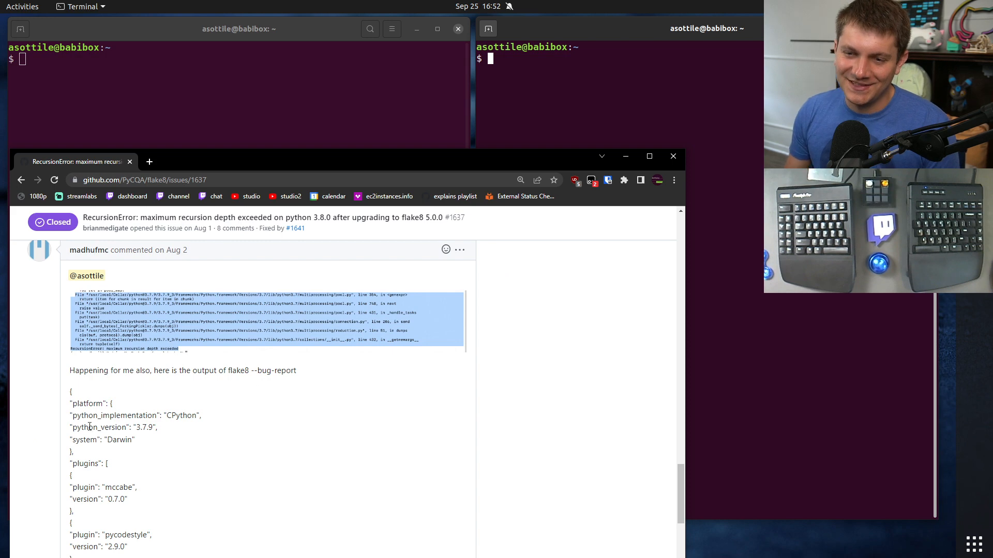
{"action": "scroll", "scroll_direction": "down", "scroll_amount": 3}
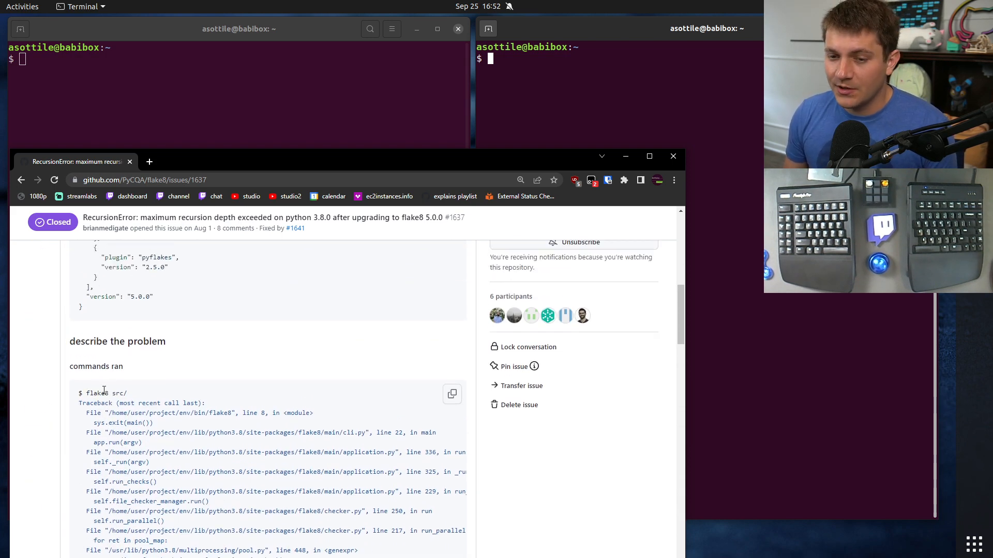
{"action": "double_click", "coordinate": [104, 393]}
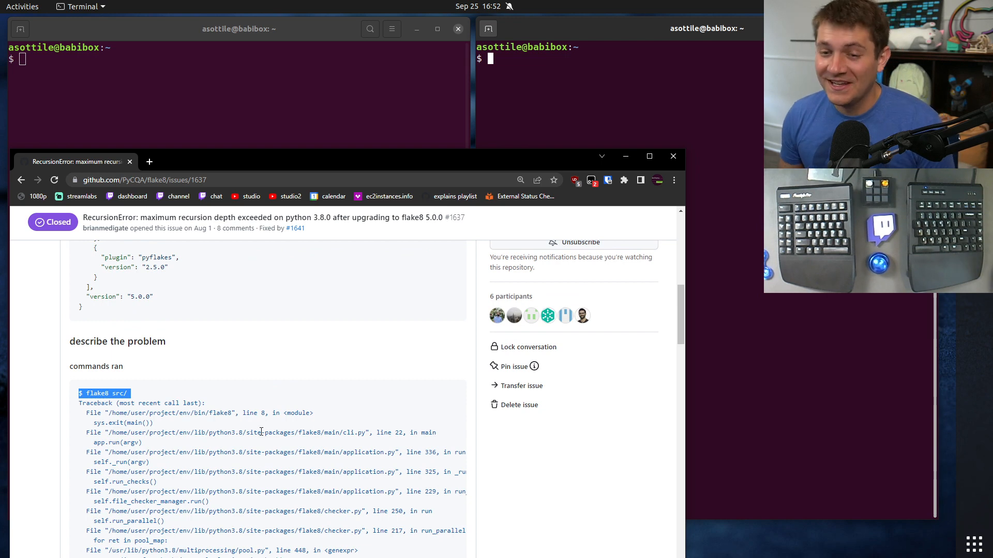